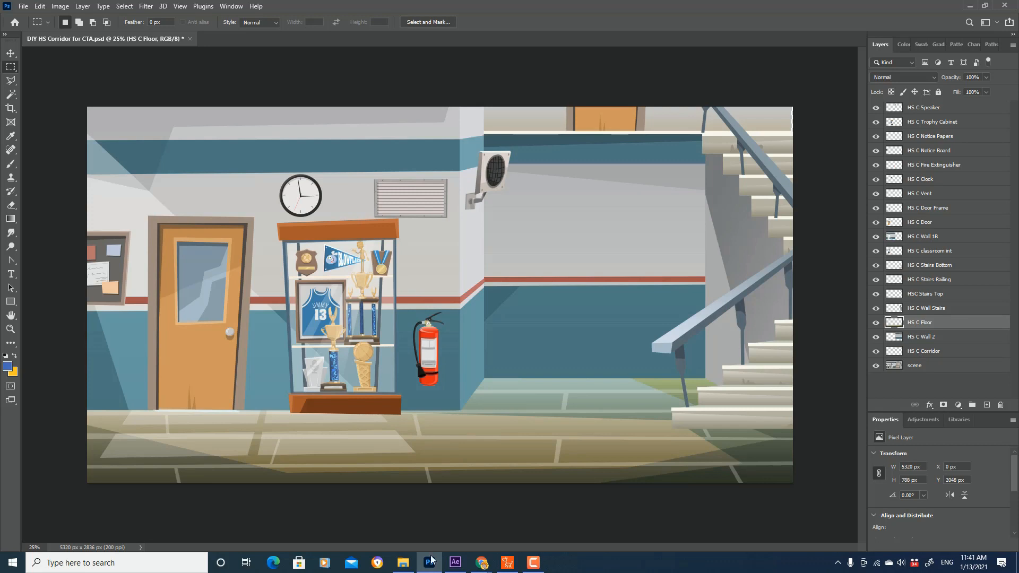
# Step: Switch from Photoshop to the corridor scene loaded in Cartoon Animator 4
pyautogui.click(533, 561)
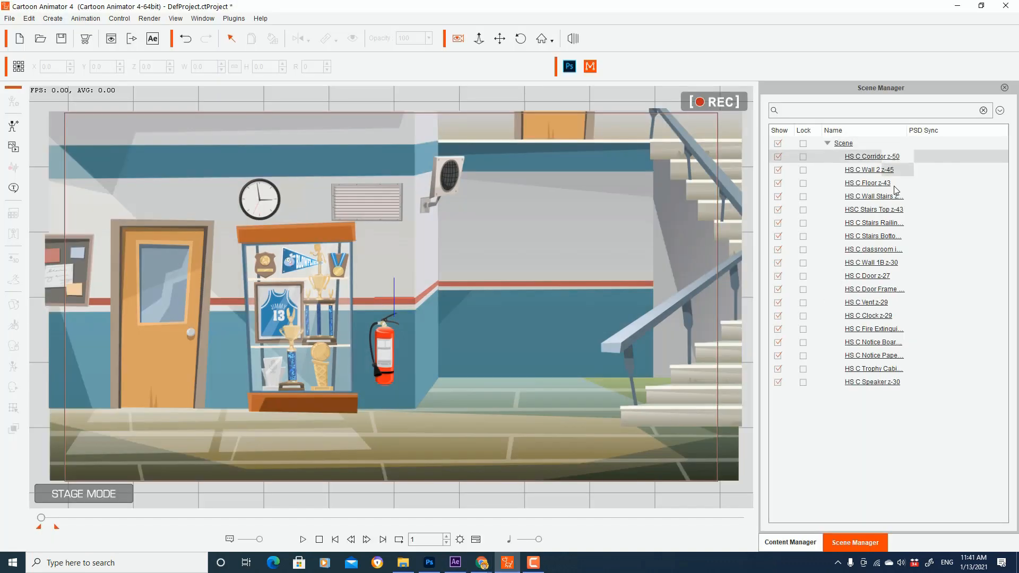
# Step: Select the corridor layer and add a character actor from the Content Manager
pyautogui.click(872, 157)
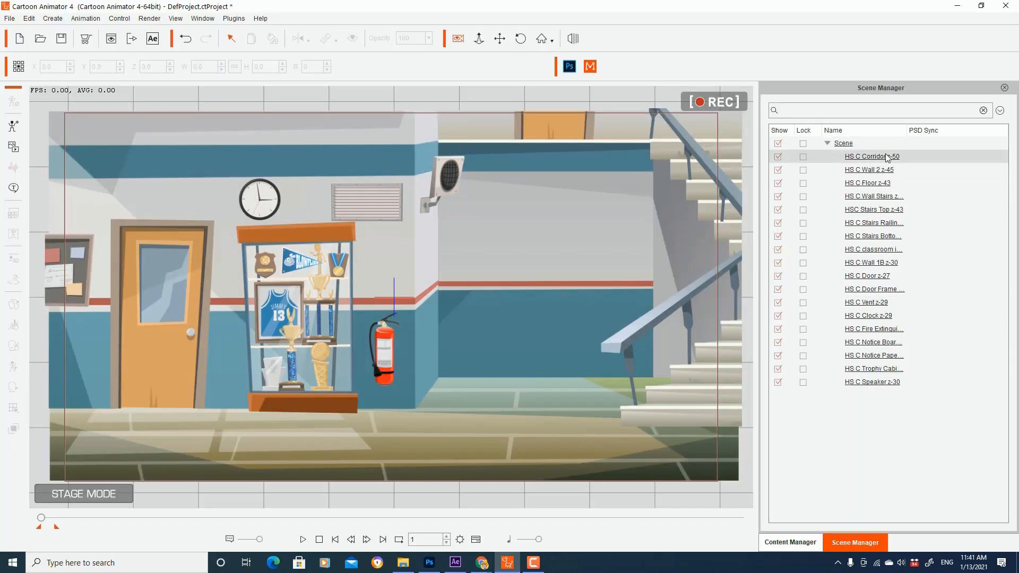
pyautogui.click(791, 543)
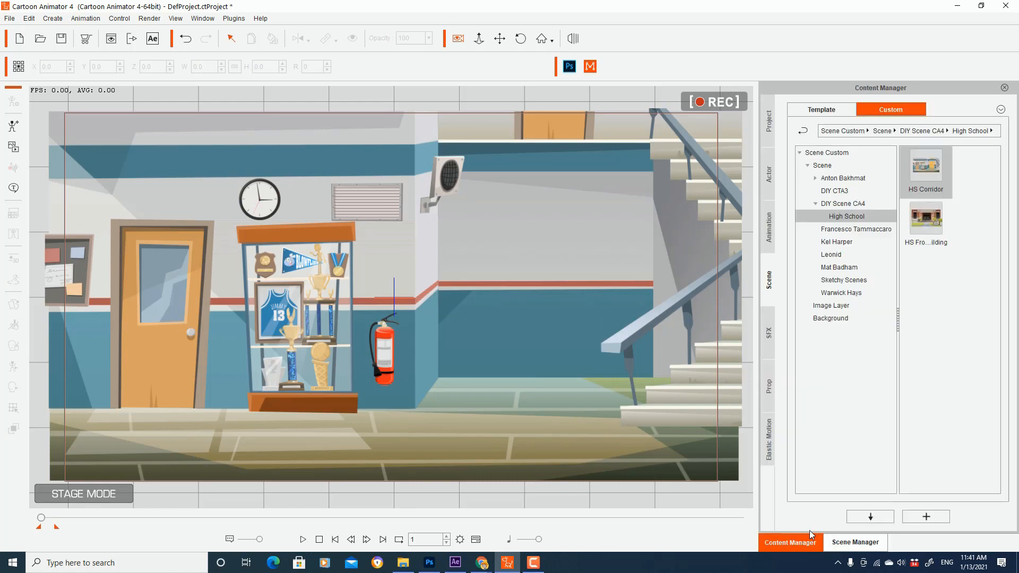
pyautogui.click(769, 178)
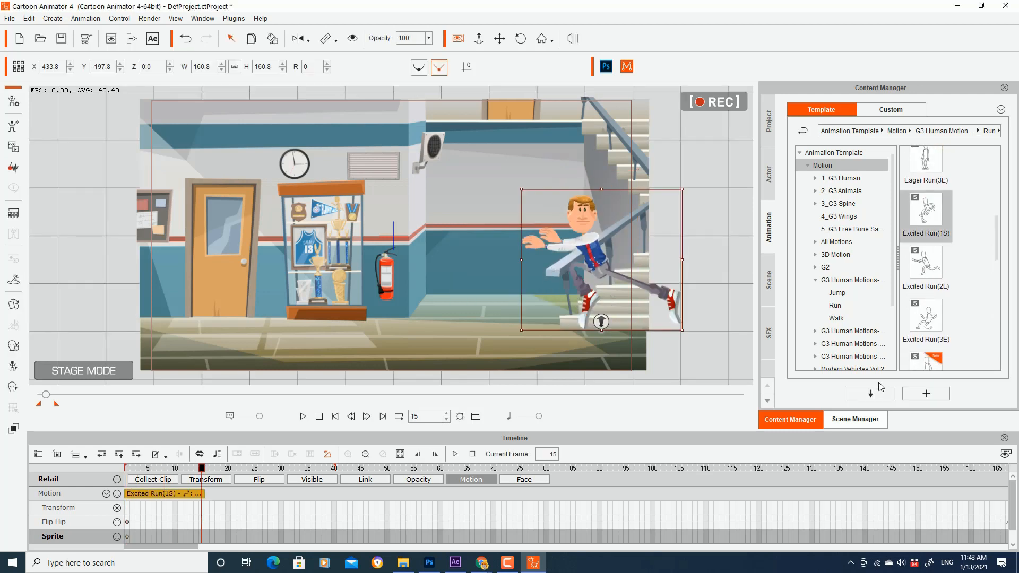
# Step: Append the Excited Run(2L) and Excited Run(3E) clips to the character's motion
pyautogui.click(926, 263)
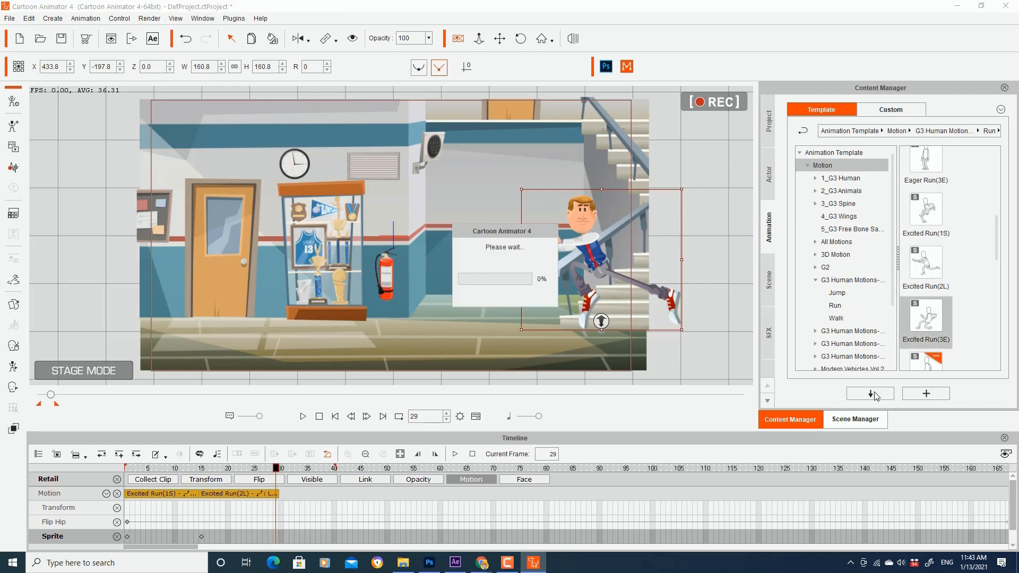
pyautogui.click(302, 416)
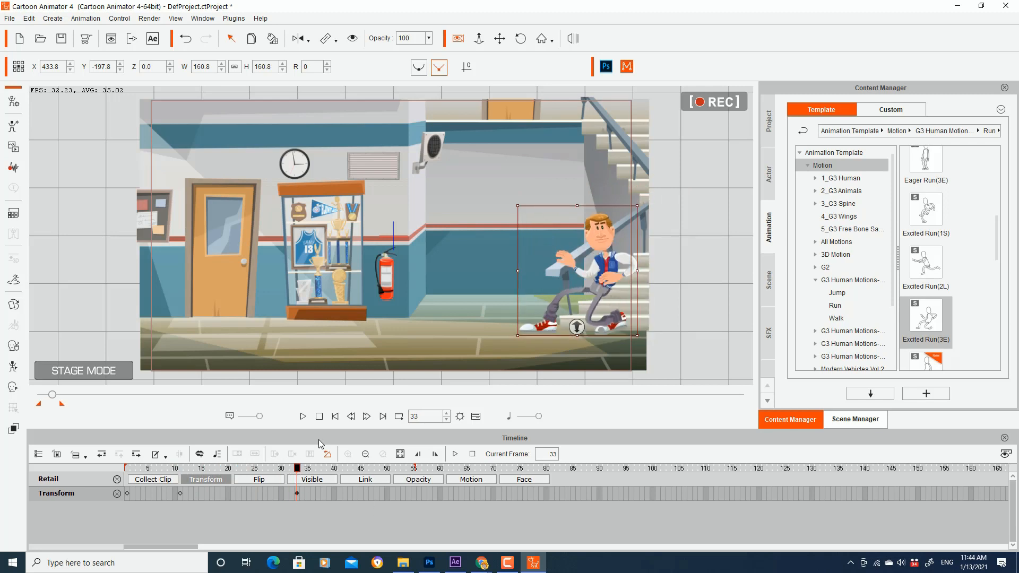
# Step: Drag the character left to the door and add hip and hand sprite keys
pyautogui.moveTo(576, 280); pyautogui.dragTo(221, 280)
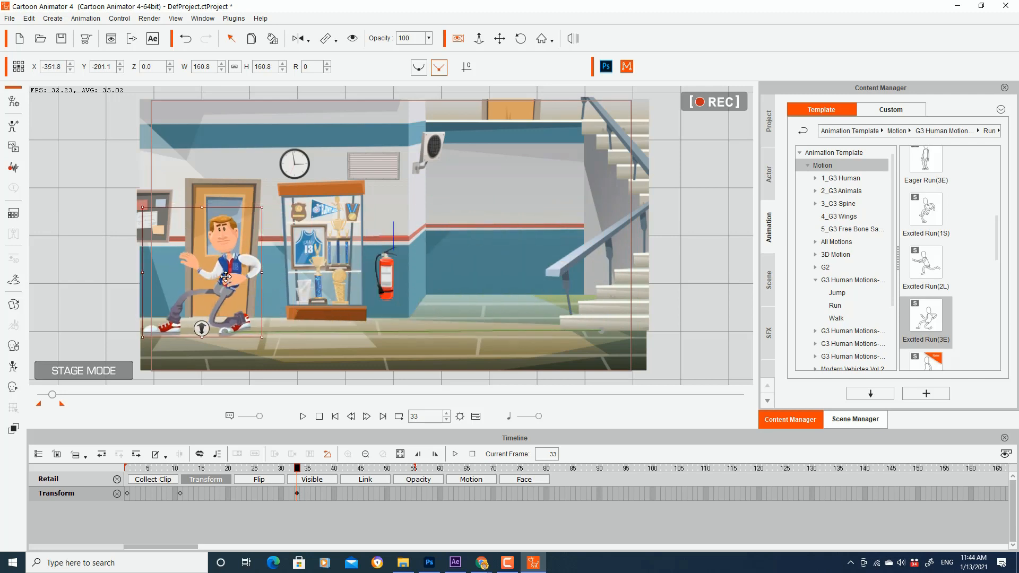
pyautogui.click(303, 416)
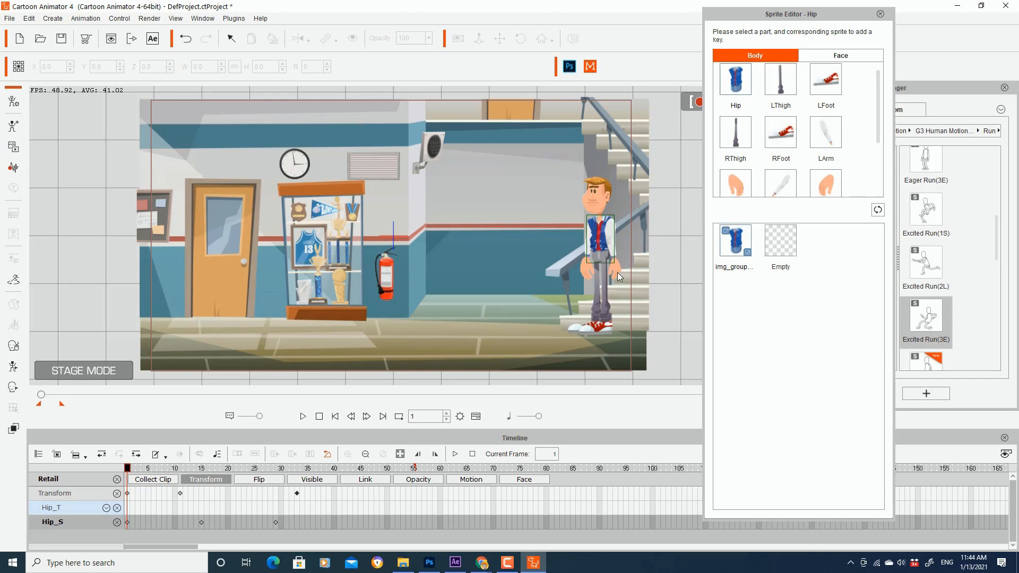
pyautogui.click(736, 184)
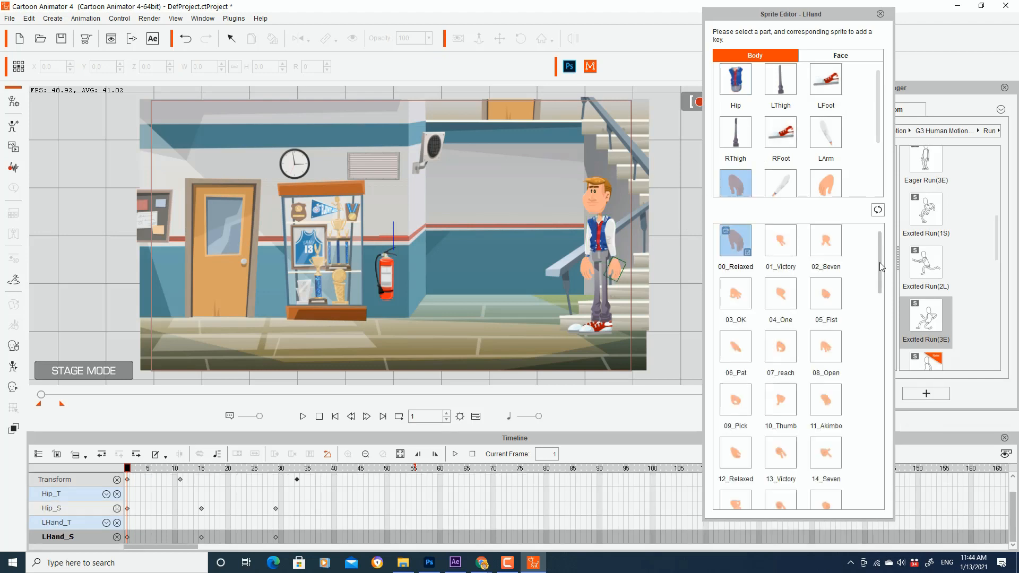
pyautogui.scroll(-3)
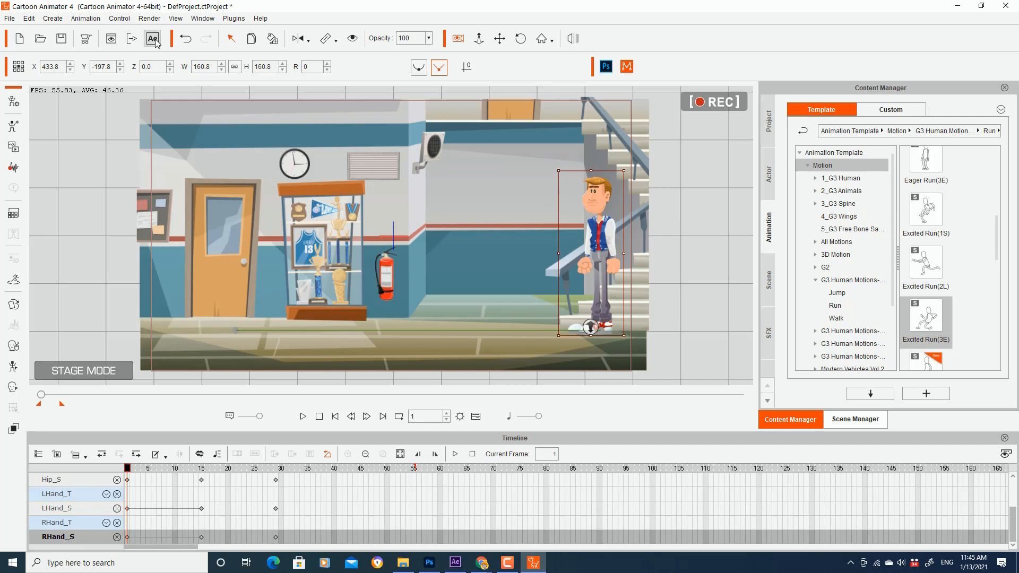
# Step: Export the scene to After Effects at HD 1080p, 30 fps into a chosen folder
pyautogui.click(154, 39)
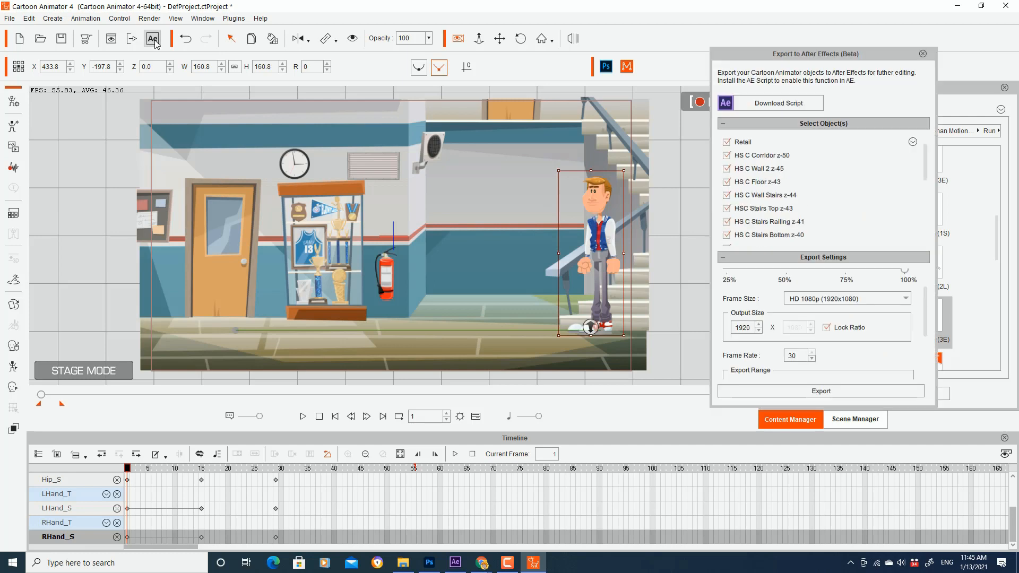
pyautogui.scroll(-3)
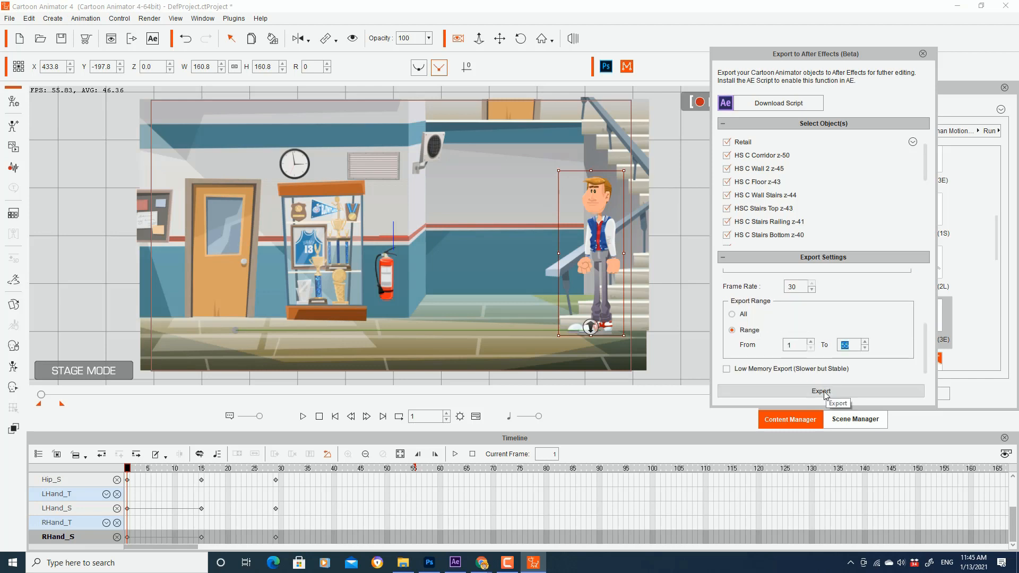
pyautogui.click(821, 391)
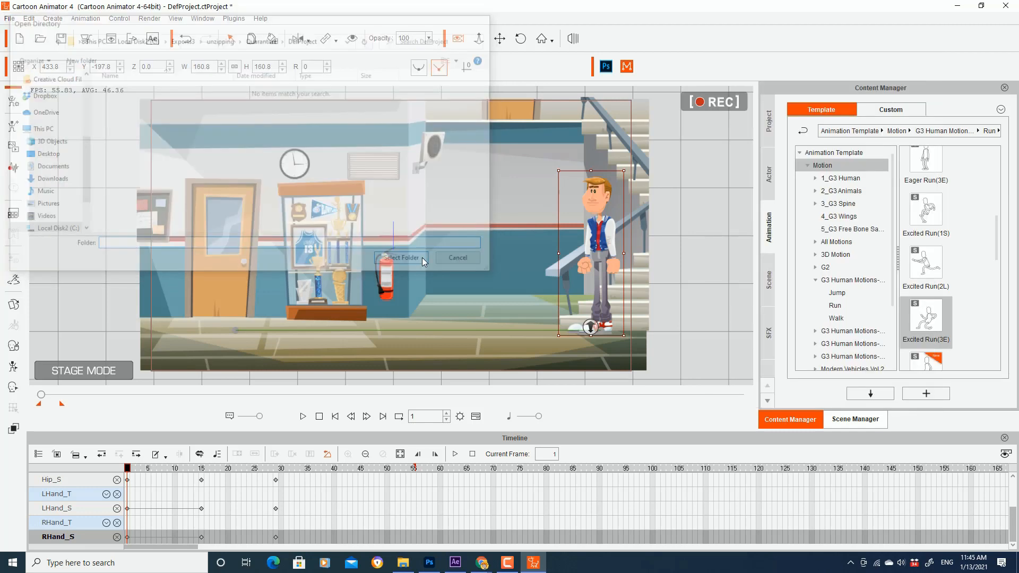
pyautogui.click(401, 257)
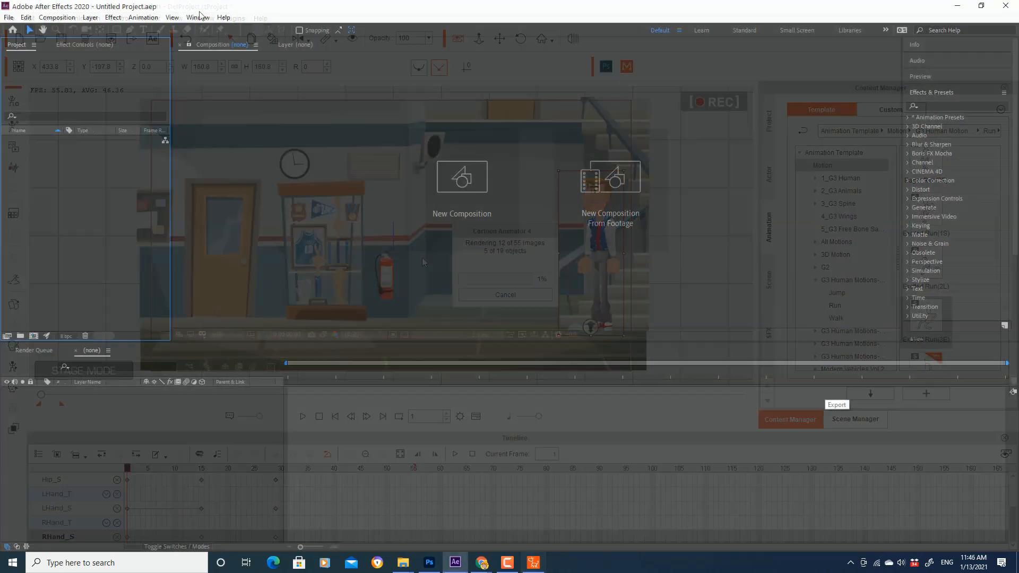
# Step: Import DefProject.json from the DefProject folder via the Cartoon Animator AE script
pyautogui.click(197, 18)
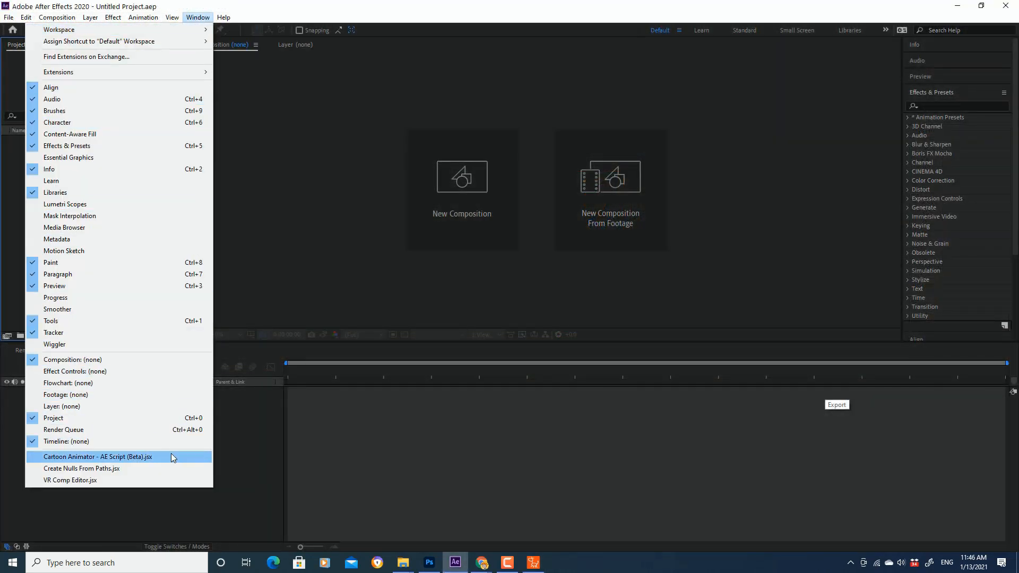
pyautogui.click(98, 457)
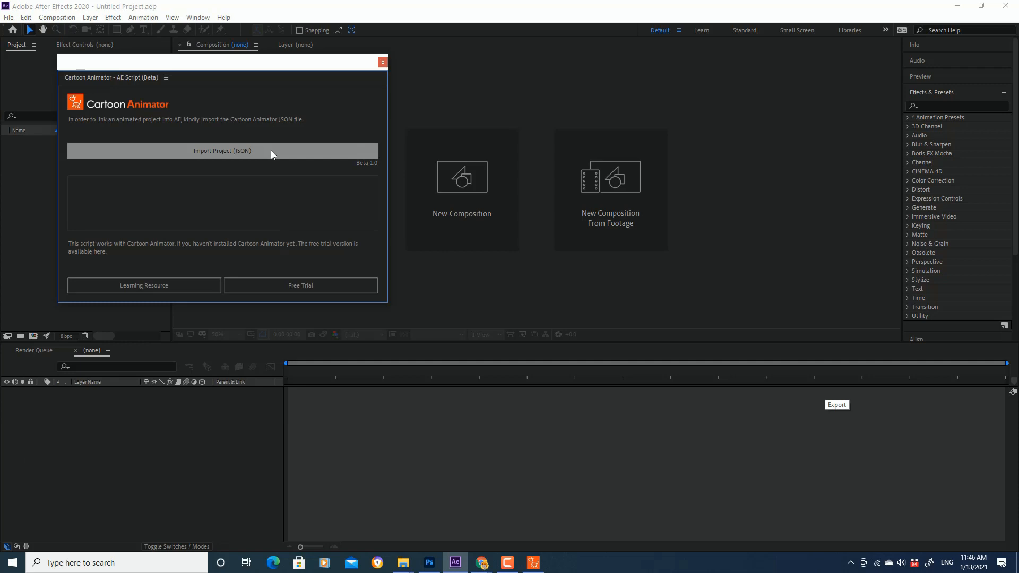
pyautogui.click(222, 150)
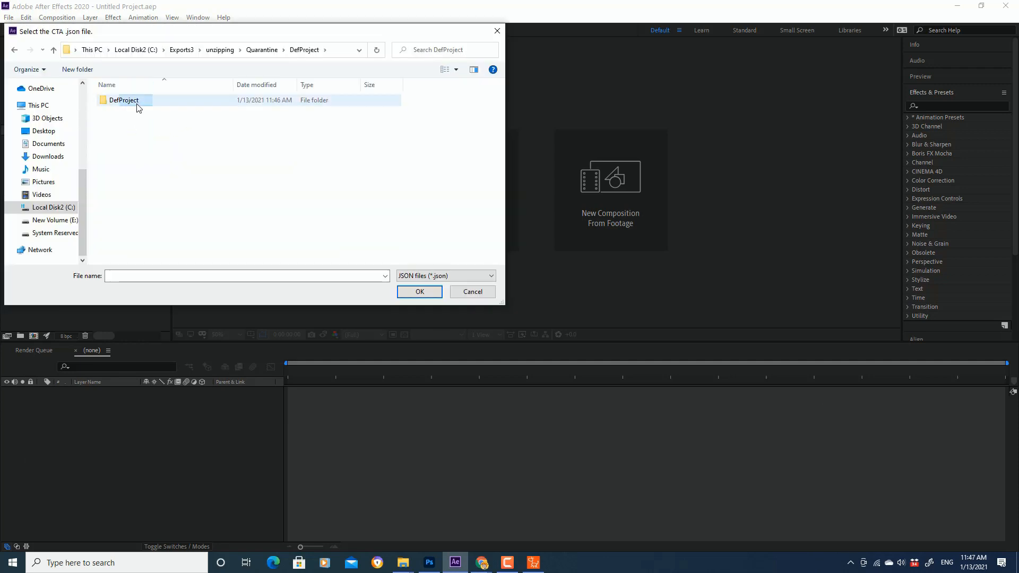
pyautogui.doubleClick(123, 100)
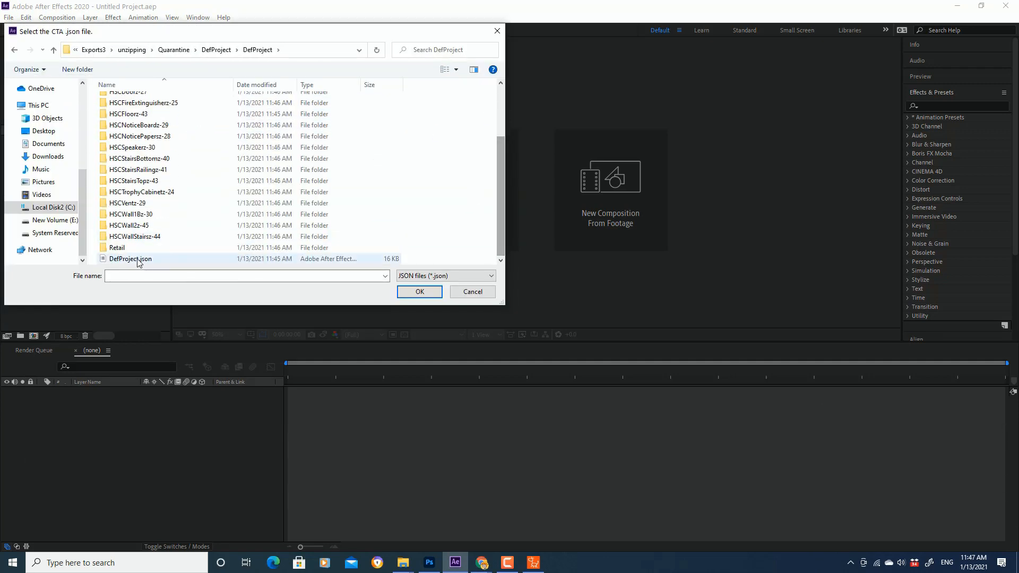
pyautogui.click(130, 259)
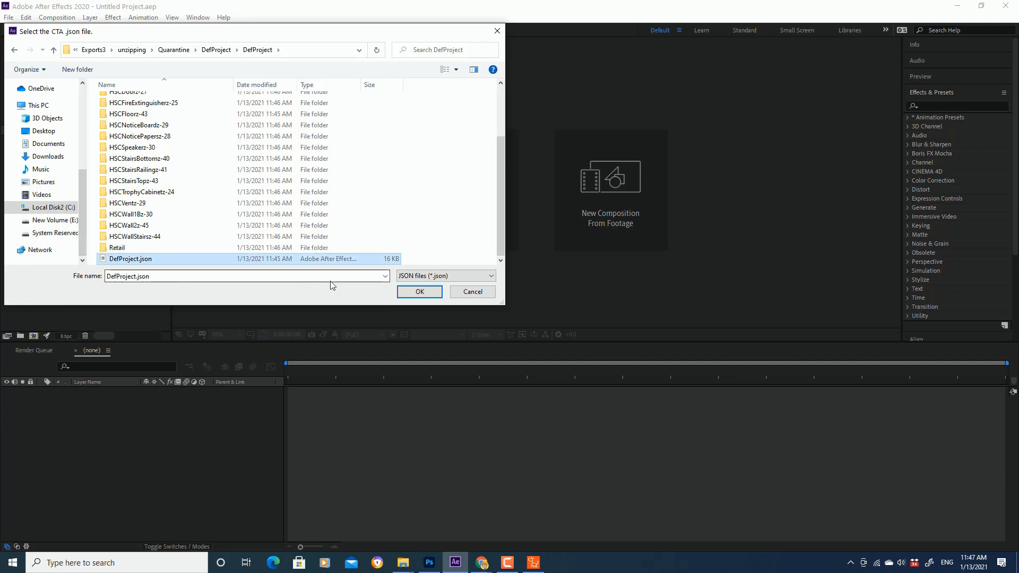
pyautogui.click(419, 292)
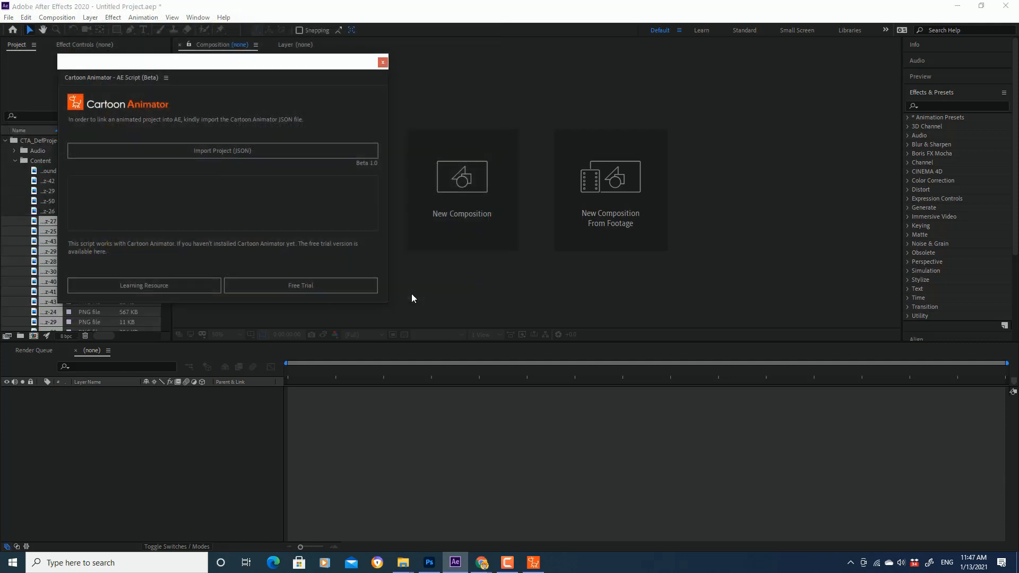
# Step: Dismiss the import alert, close the script panel, and preview the Retail layer in Scene
pyautogui.click(222, 151)
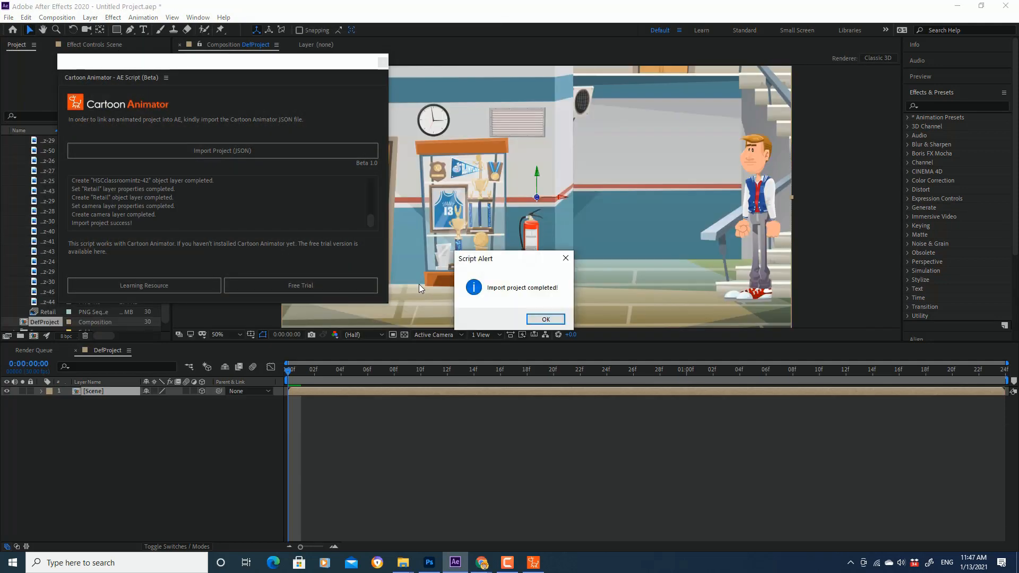
pyautogui.click(546, 319)
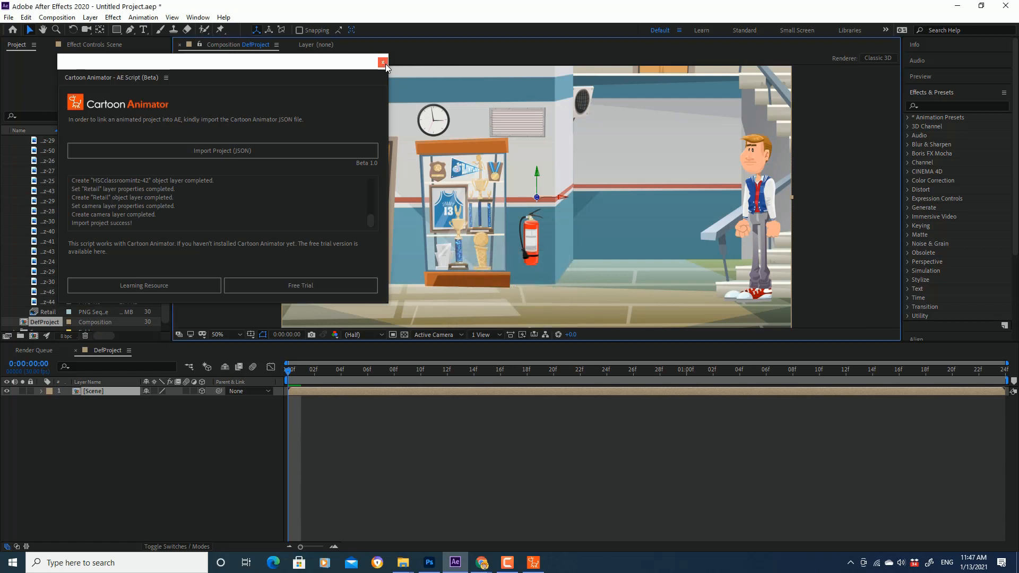
pyautogui.click(382, 61)
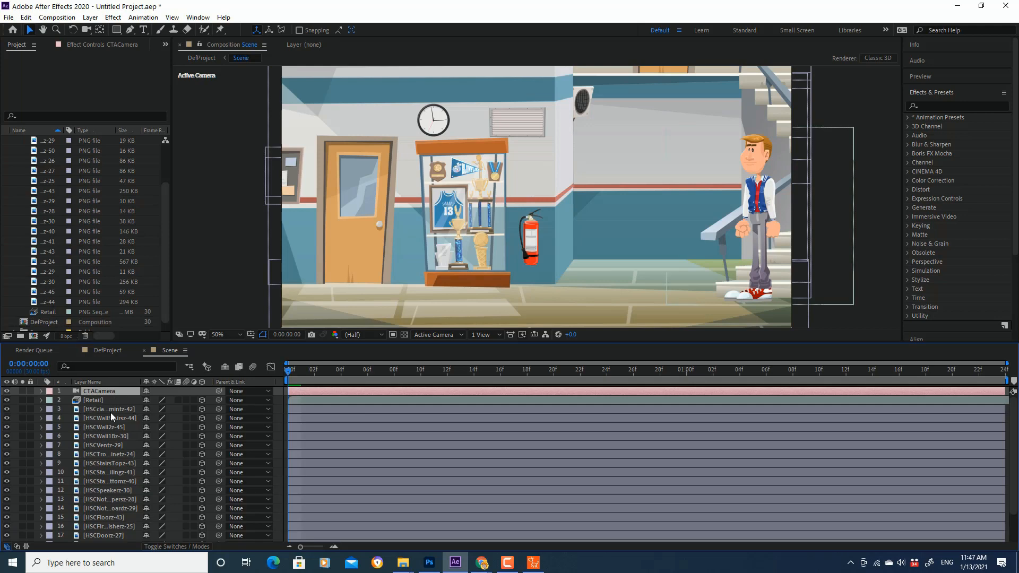
pyautogui.click(526, 374)
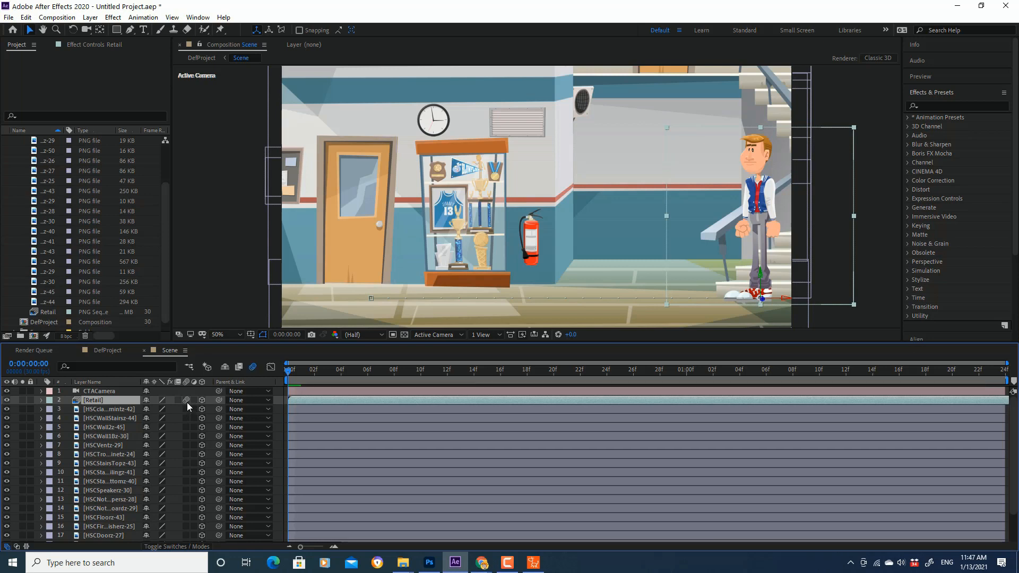
pyautogui.click(941, 380)
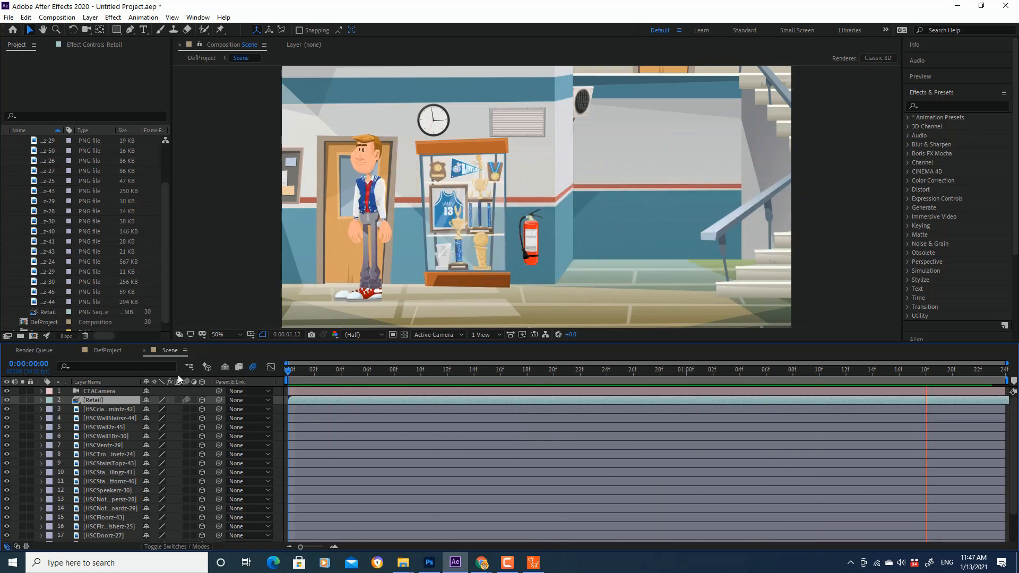